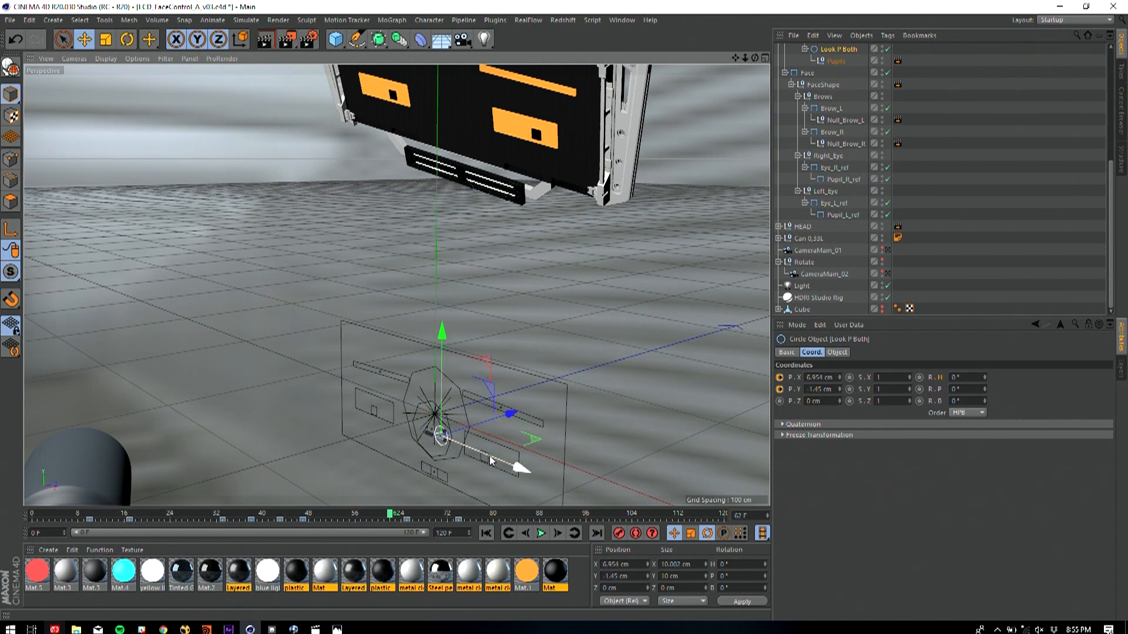
Select the EyeTwitch_L rectangle under Eye_Control in the FaceExport hierarchy to show its coordinates
scroll("up", 3)
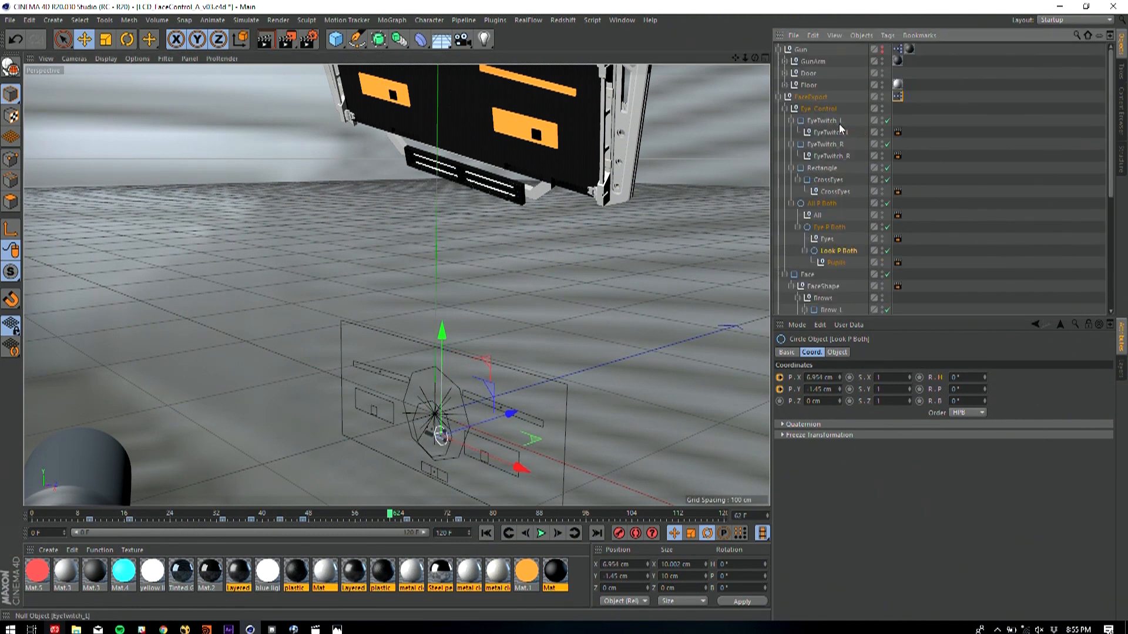
left_click(827, 120)
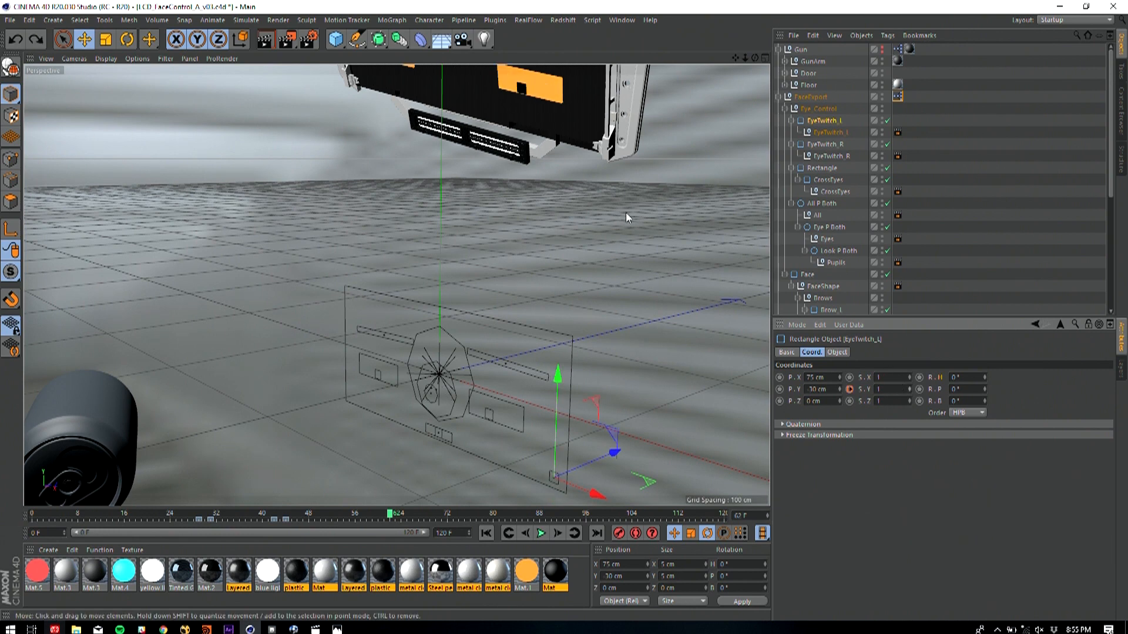
mouse_move(677, 187)
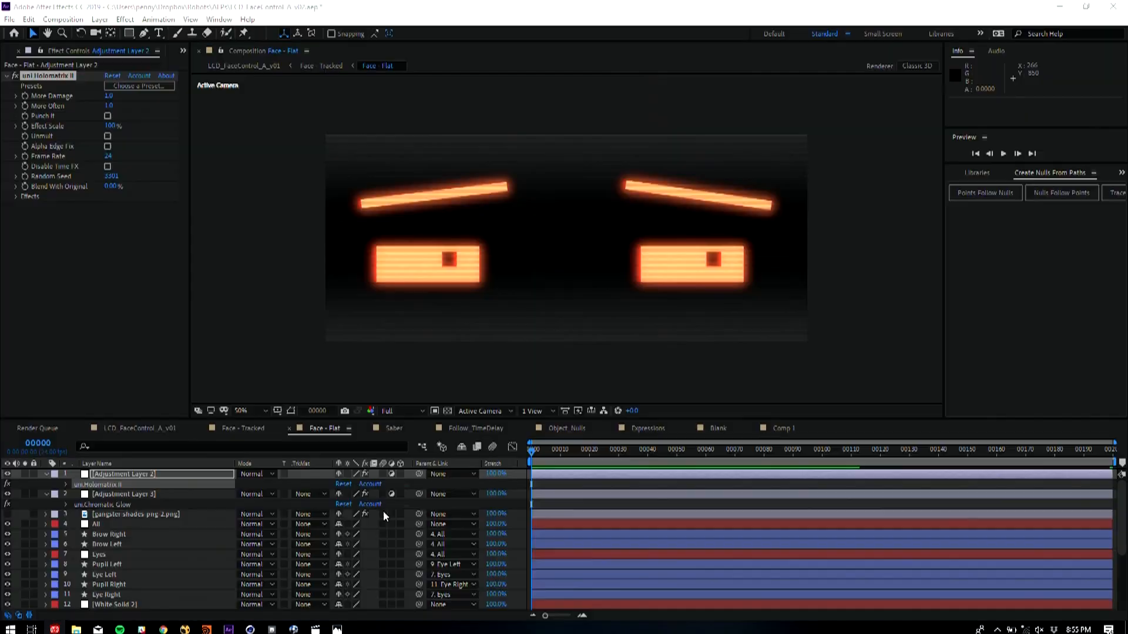
Open the Face - Tracked comp showing the flat LCD face parented to the Face Null
left_click(773, 449)
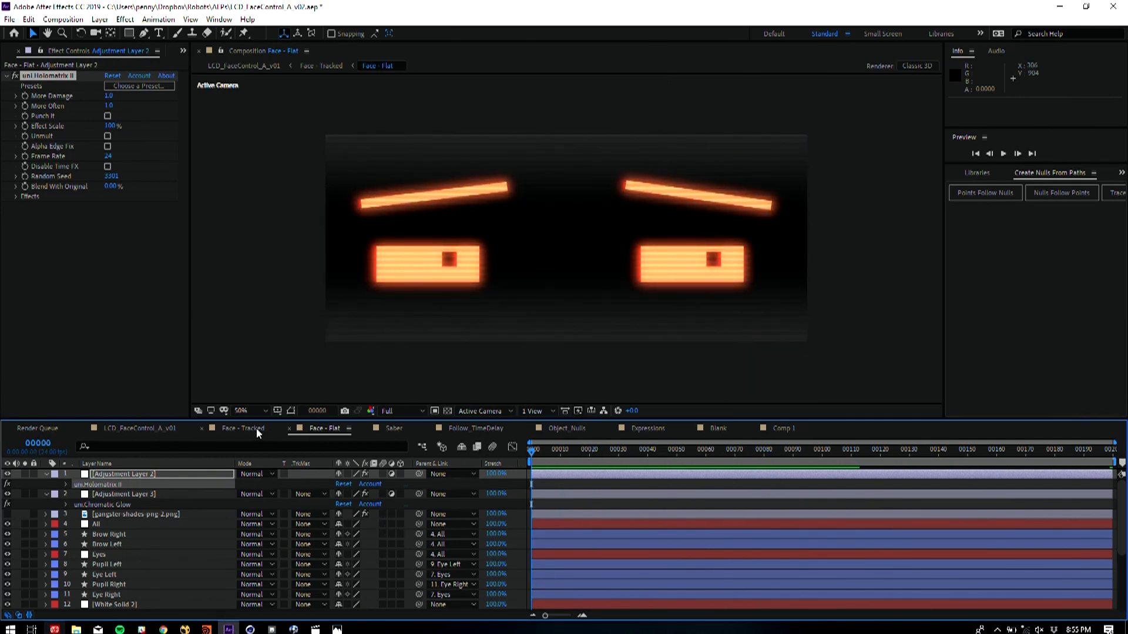
left_click(245, 428)
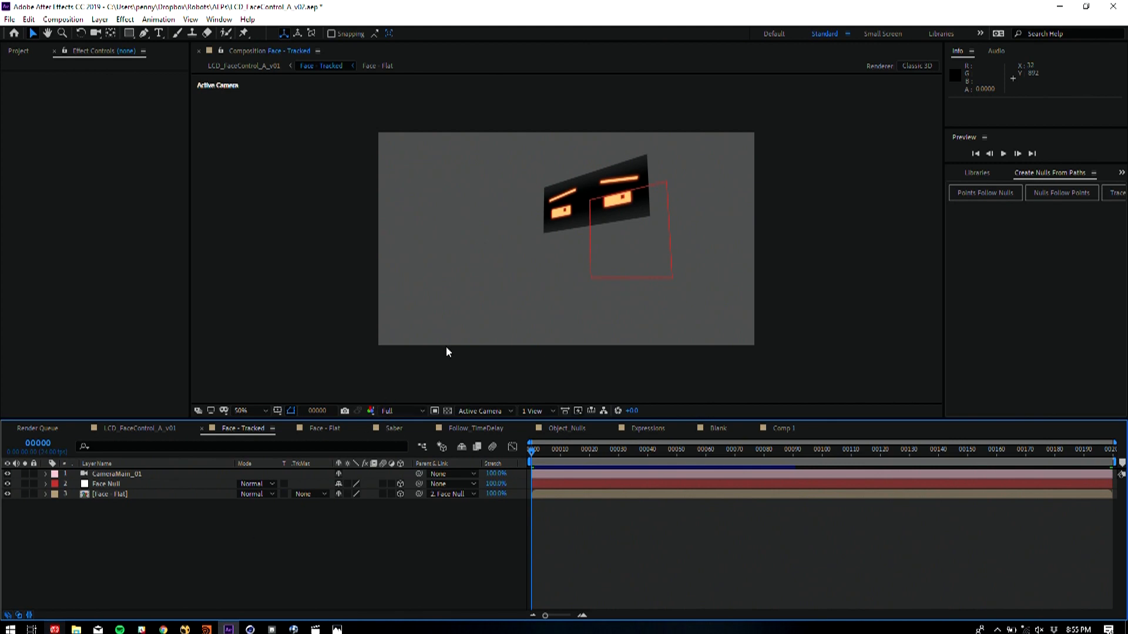